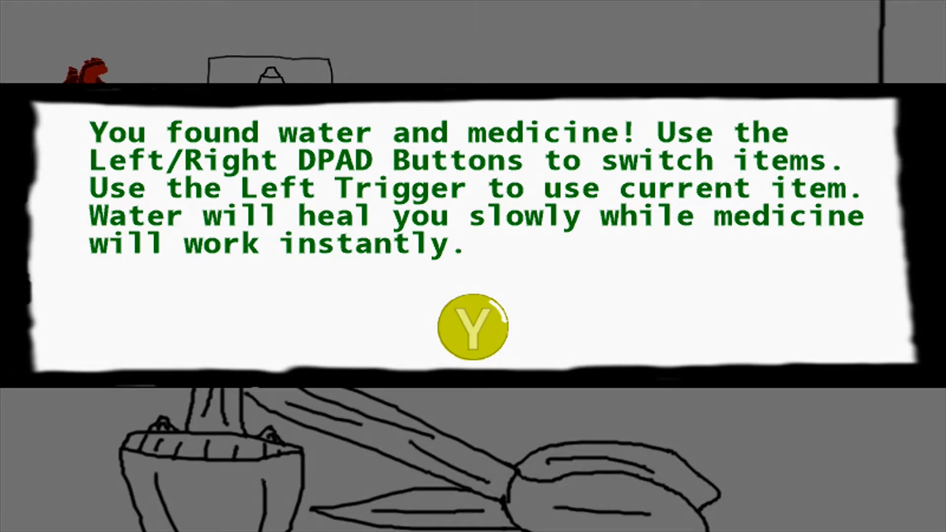
{"action": "key", "text": "y"}
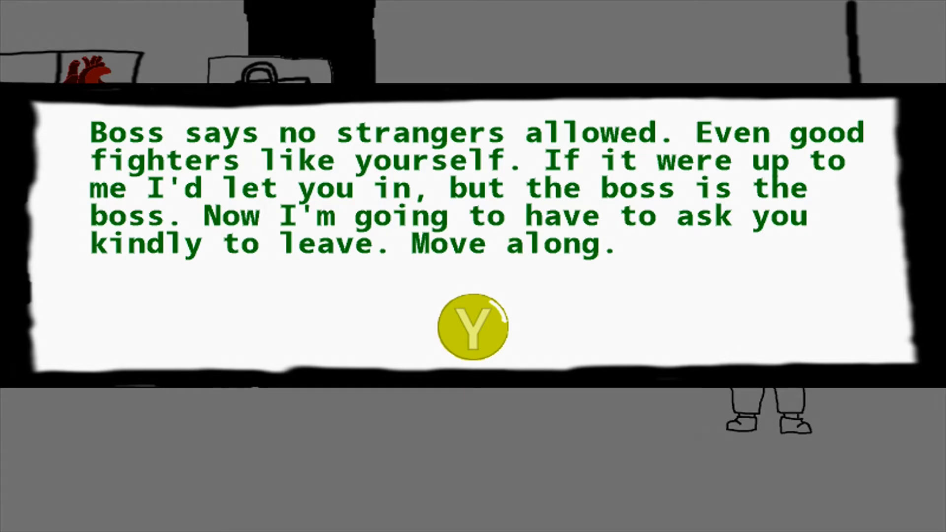
{"action": "key", "text": "y"}
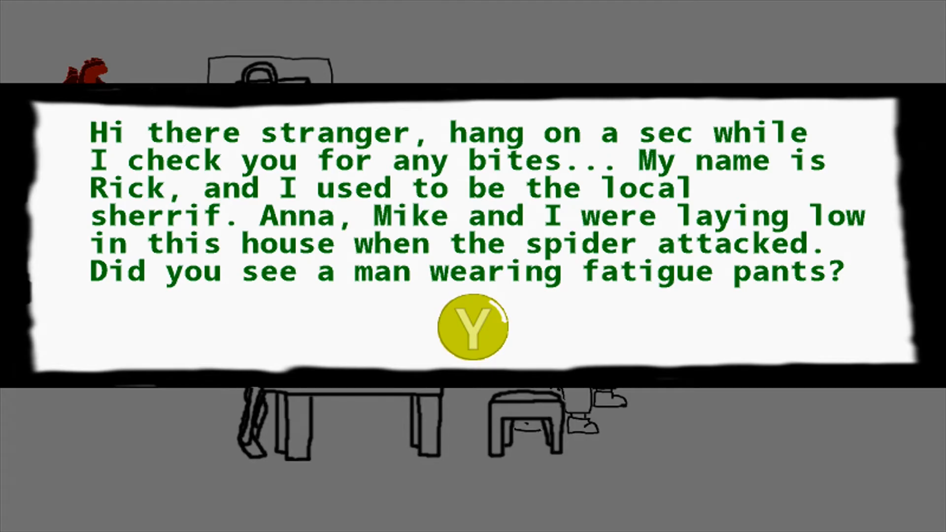
{"action": "left_click", "coordinate": [472, 327]}
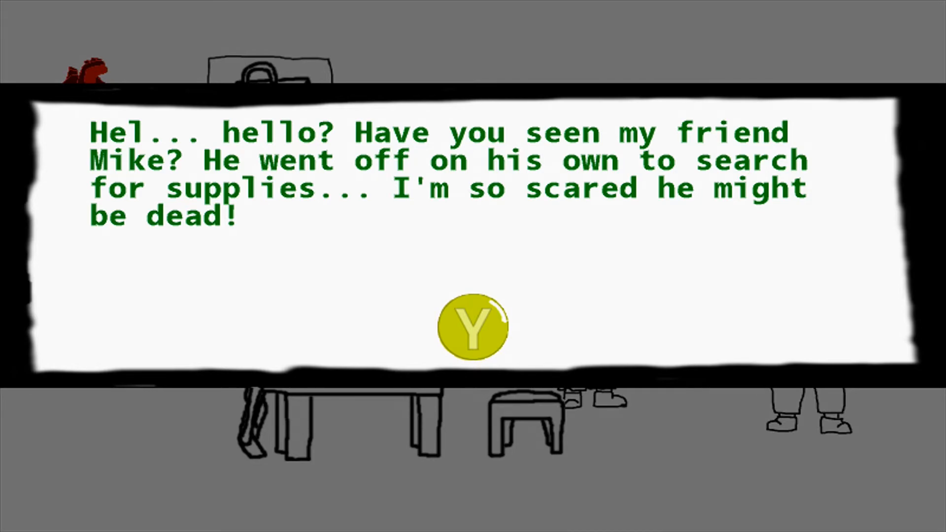
{"action": "left_click", "coordinate": [473, 327]}
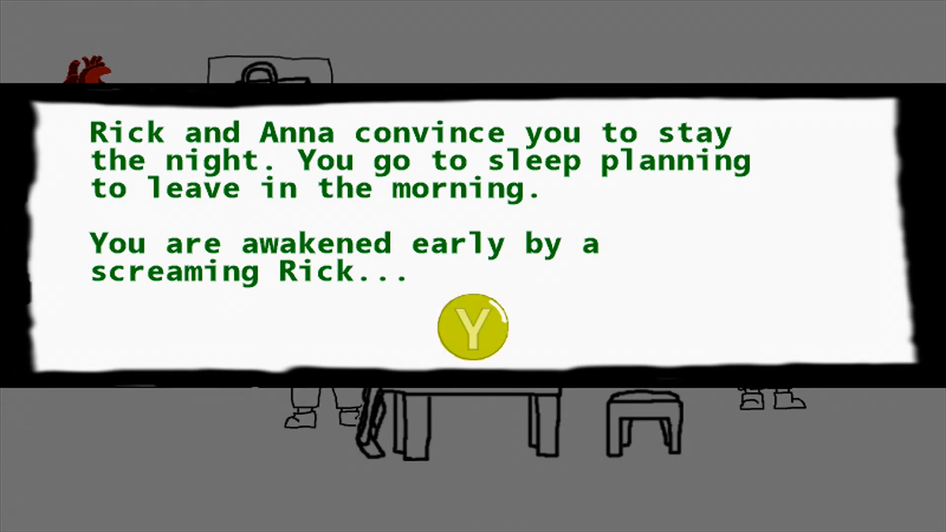